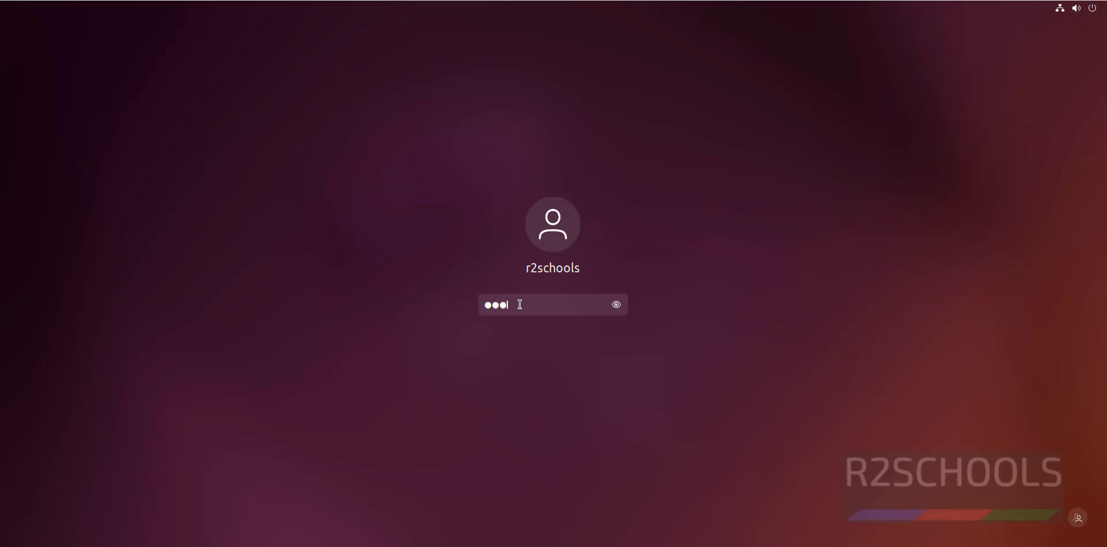
Log in to the Ubuntu user account by submitting its password
{"action": "key", "text": "Return"}
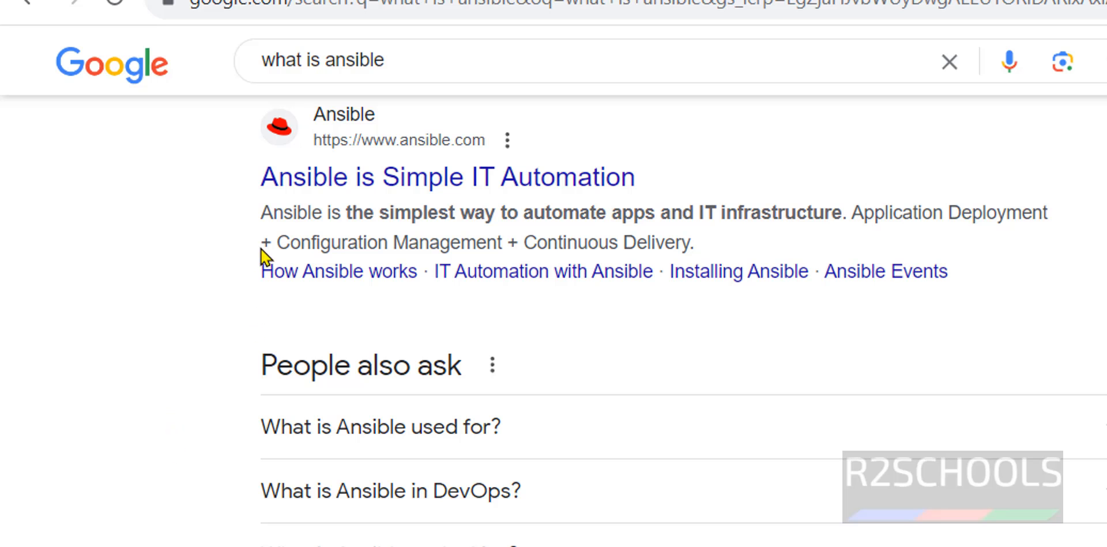
Highlight the top result's sentence describing Ansible as the simplest way to automate IT
{"action": "left_click_drag", "start_coordinate": [262, 213], "coordinate": [572, 213]}
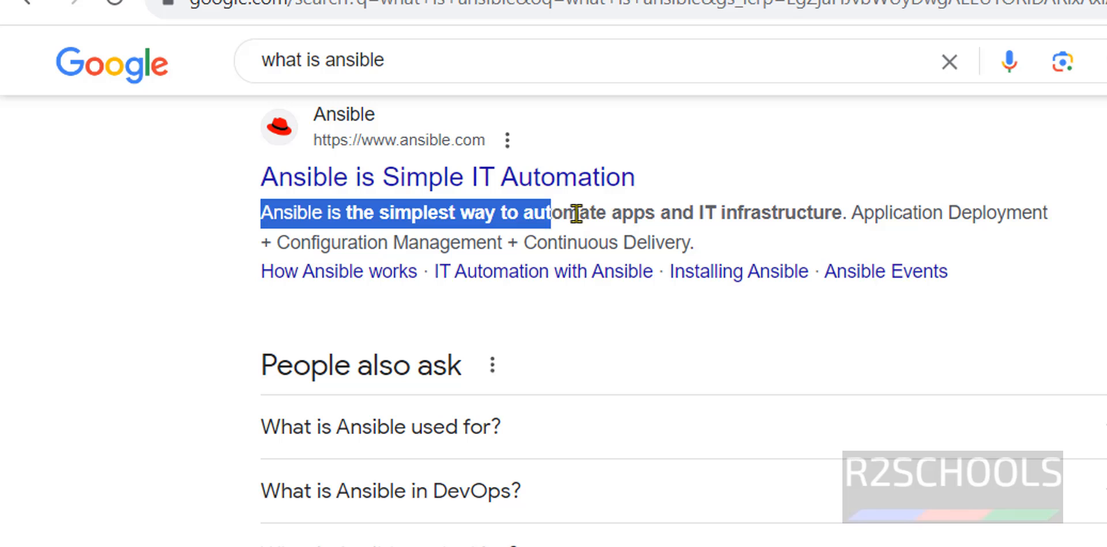
{"action": "left_click_drag", "start_coordinate": [558, 213], "coordinate": [819, 213]}
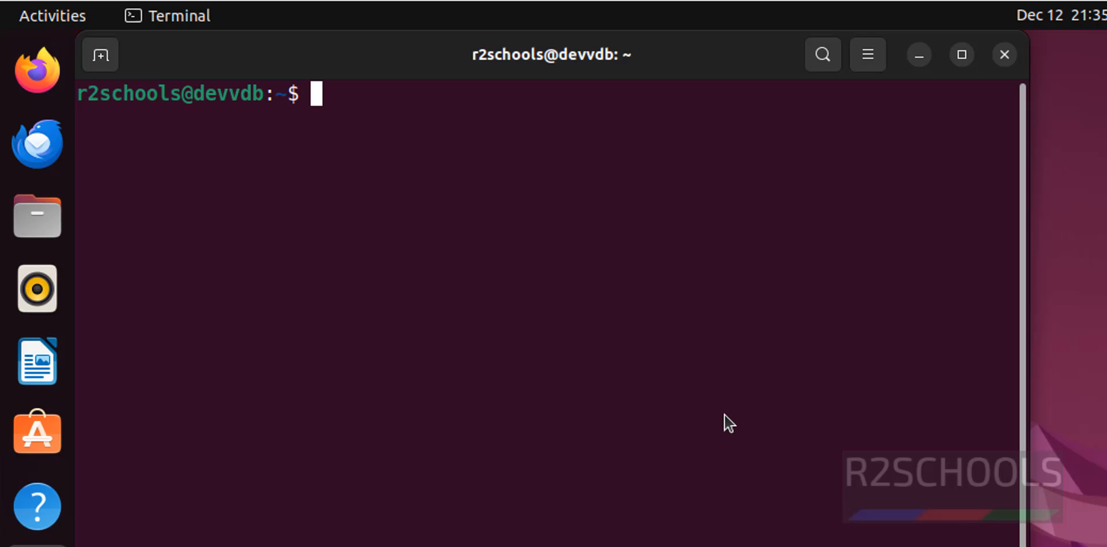
Run 'sudo apt update' with the sudo password to refresh the package lists
{"action": "type", "text": "a"}
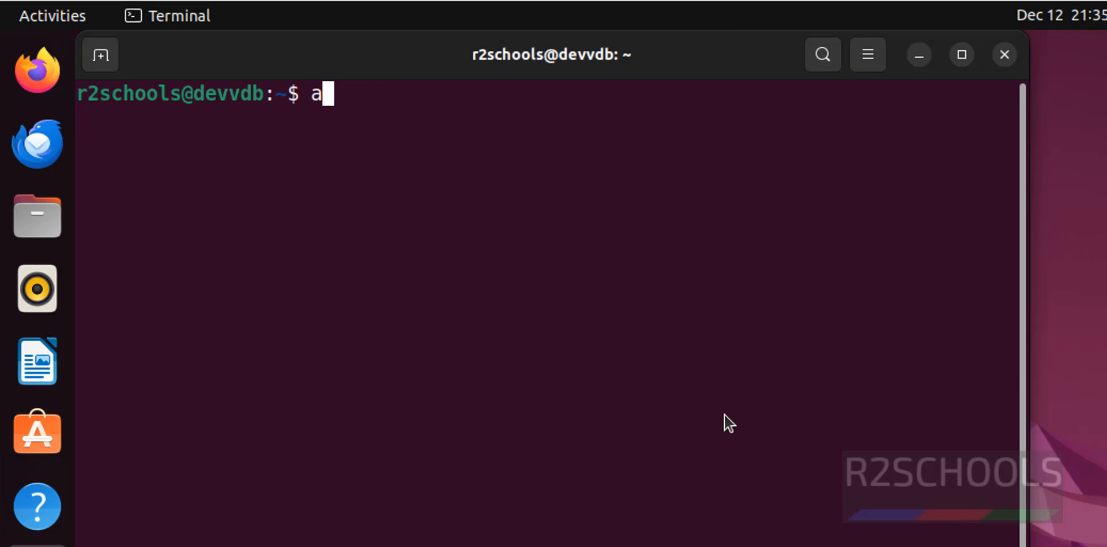
{"action": "type", "text": "sudo apt update"}
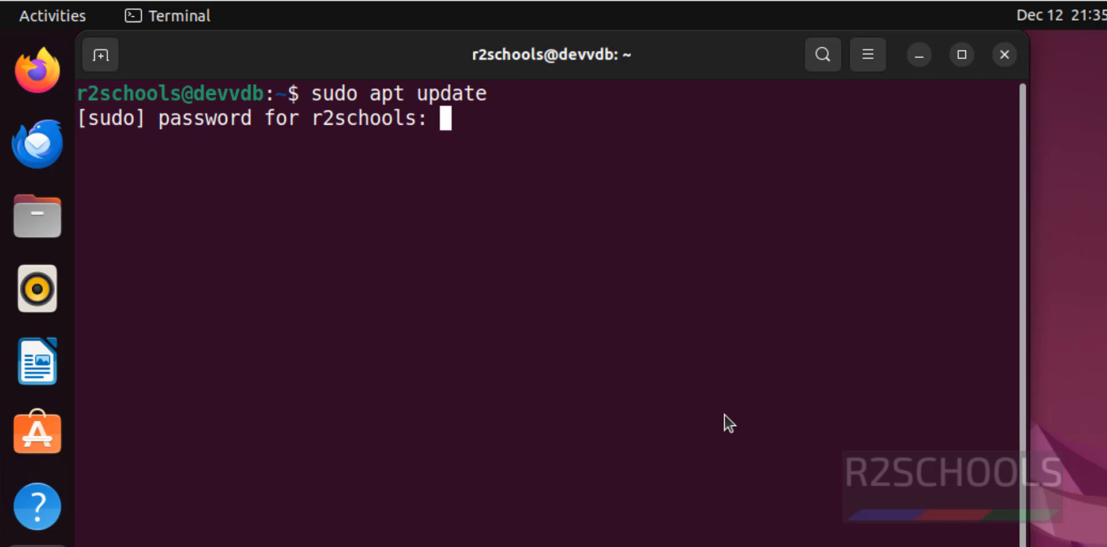
{"action": "key", "text": "Return"}
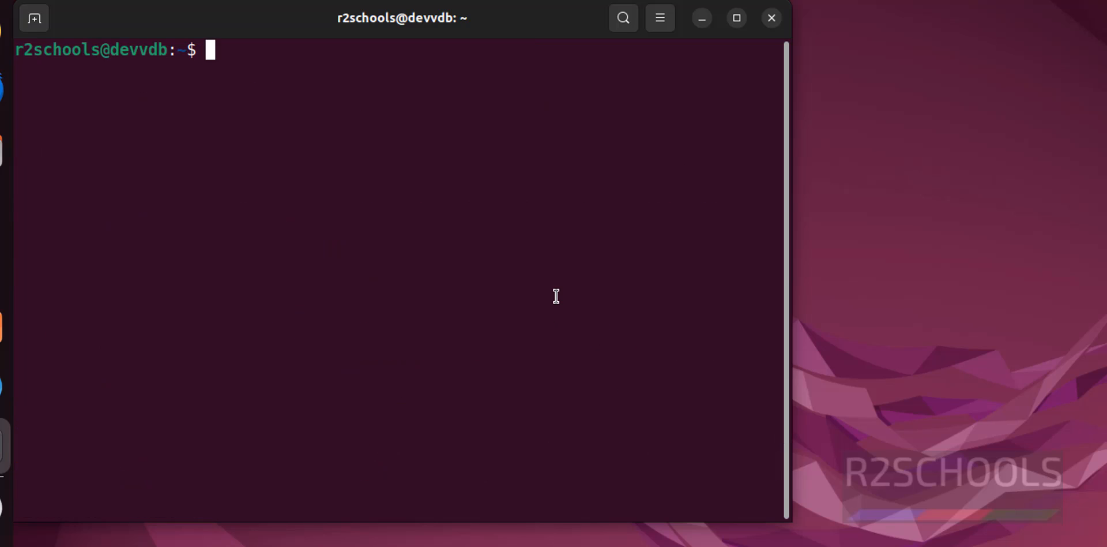
Run 'sudo apt-get install software-properties-common'; it reports already being the newest version
{"action": "type", "text": "sudo"}
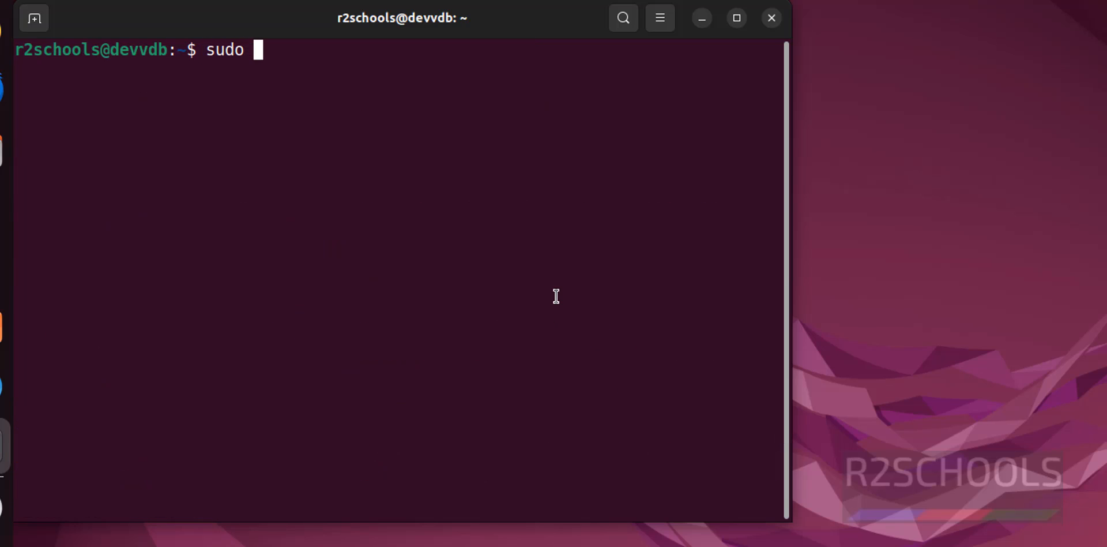
{"action": "type", "text": "apt-get inst"}
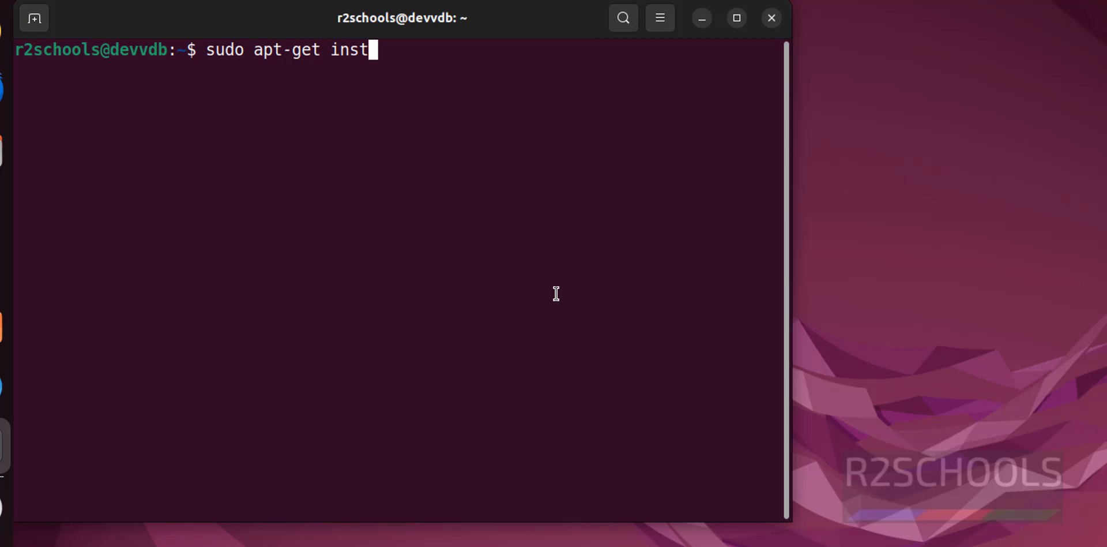
{"action": "type", "text": "all"}
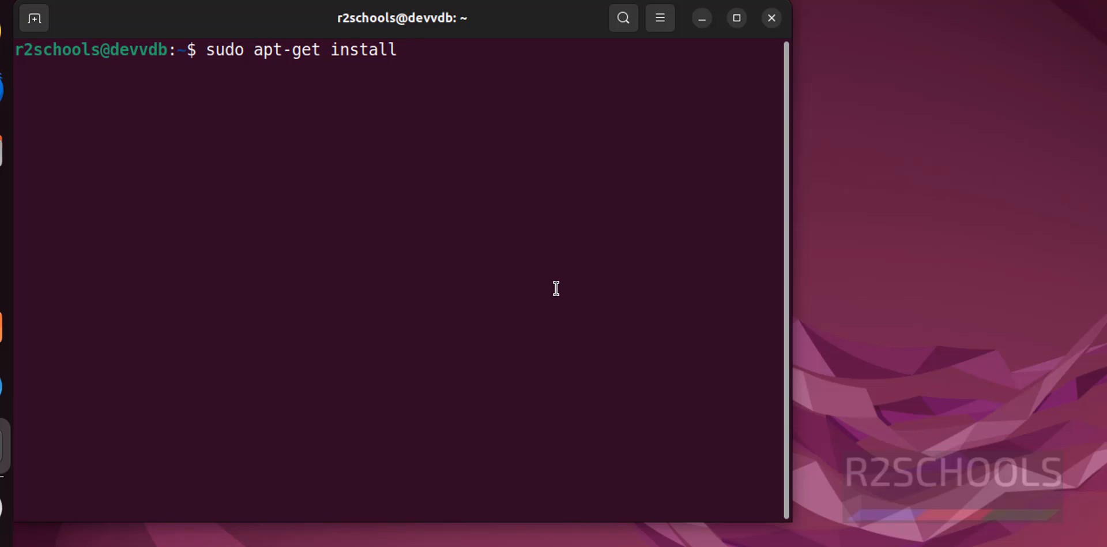
{"action": "type", "text": "software"}
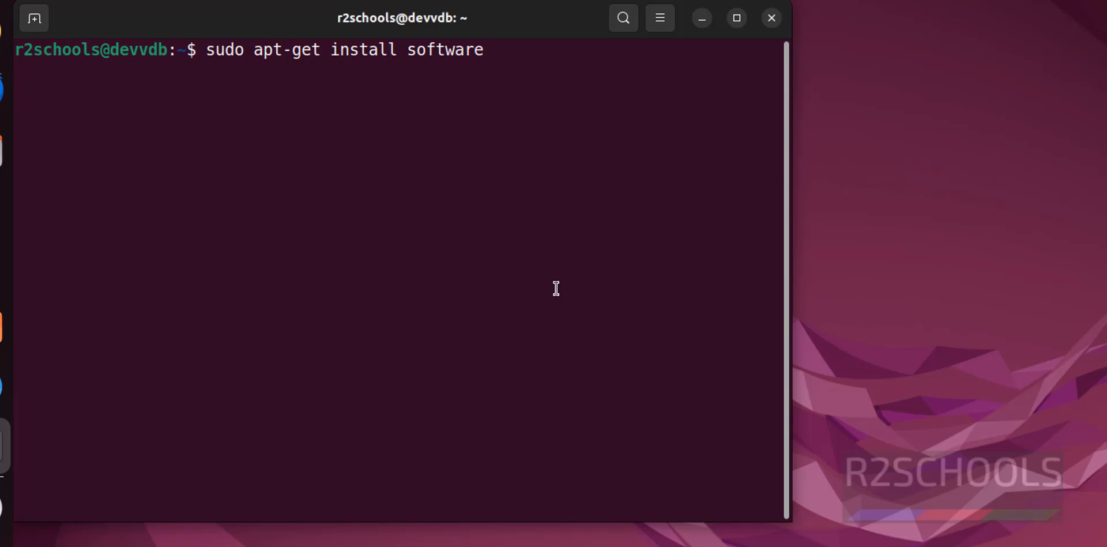
{"action": "type", "text": "-prope"}
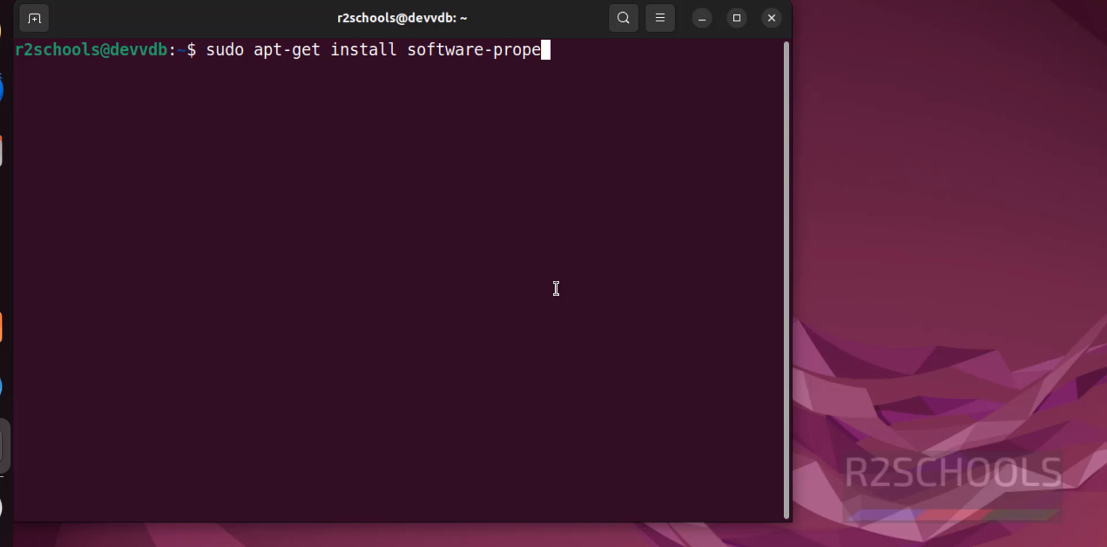
{"action": "type", "text": "rties"}
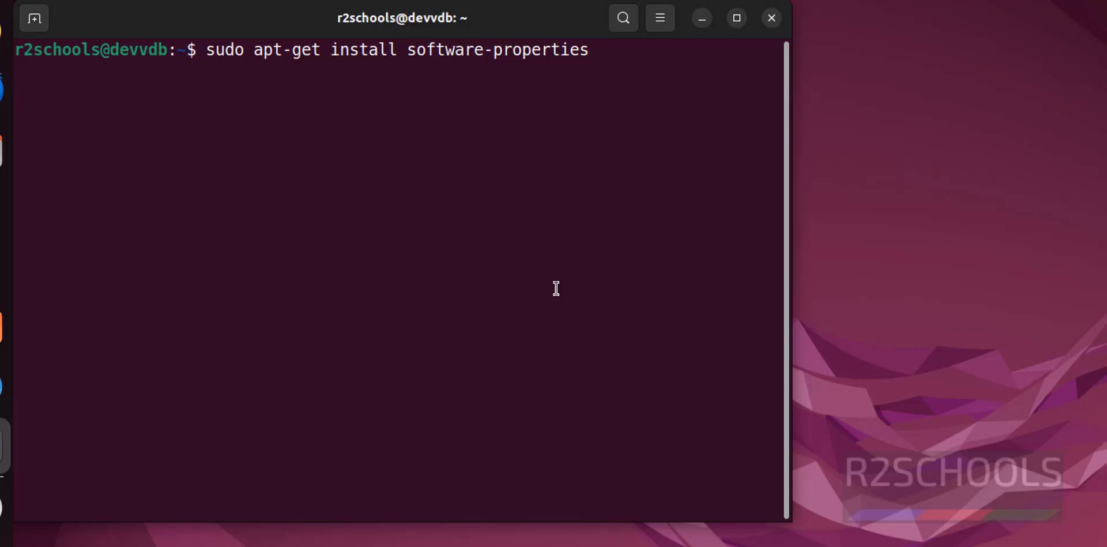
{"action": "key", "text": "Return"}
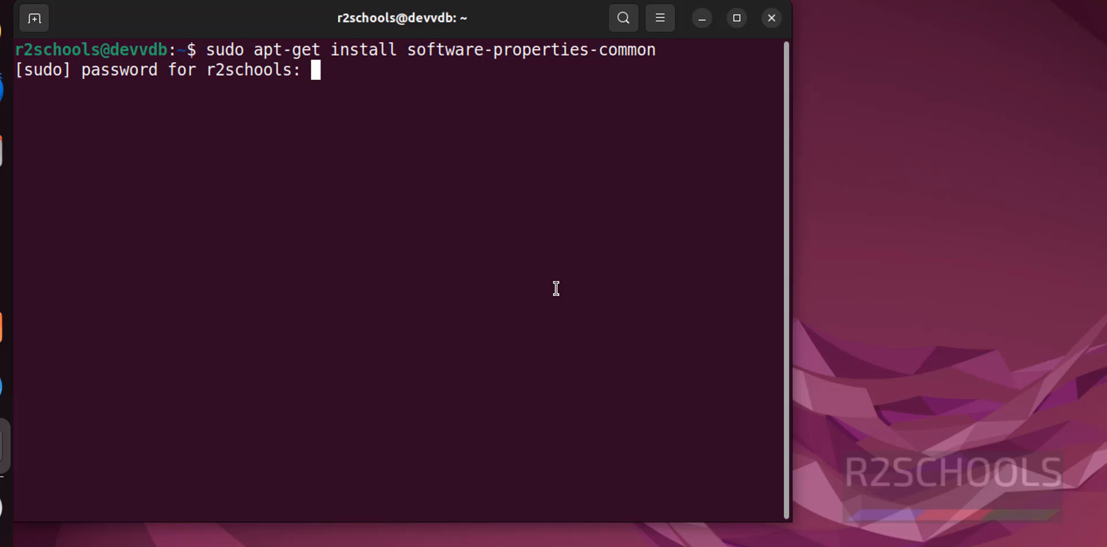
{"action": "key", "text": "Return"}
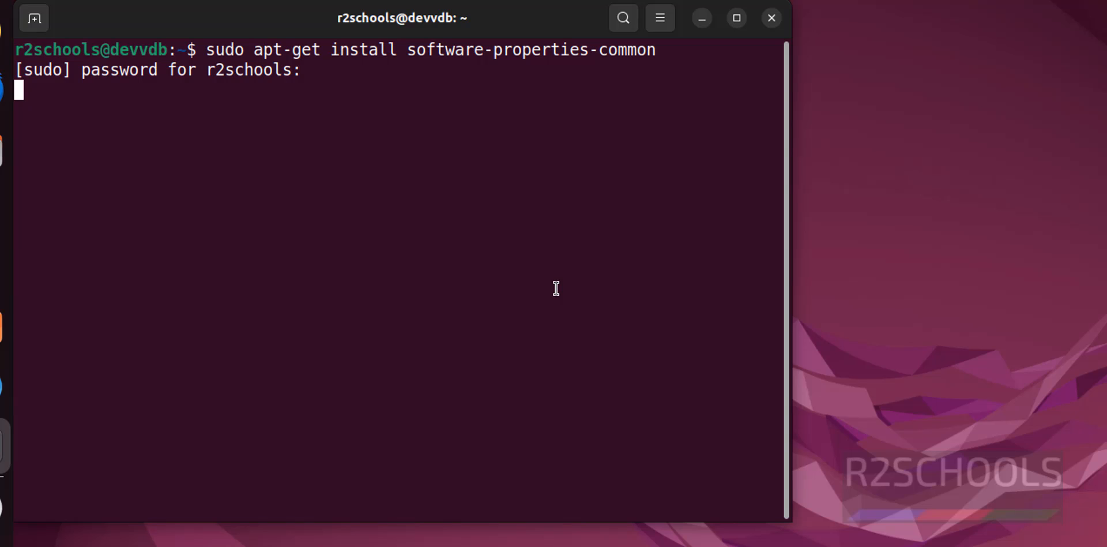
{"action": "key", "text": "Return"}
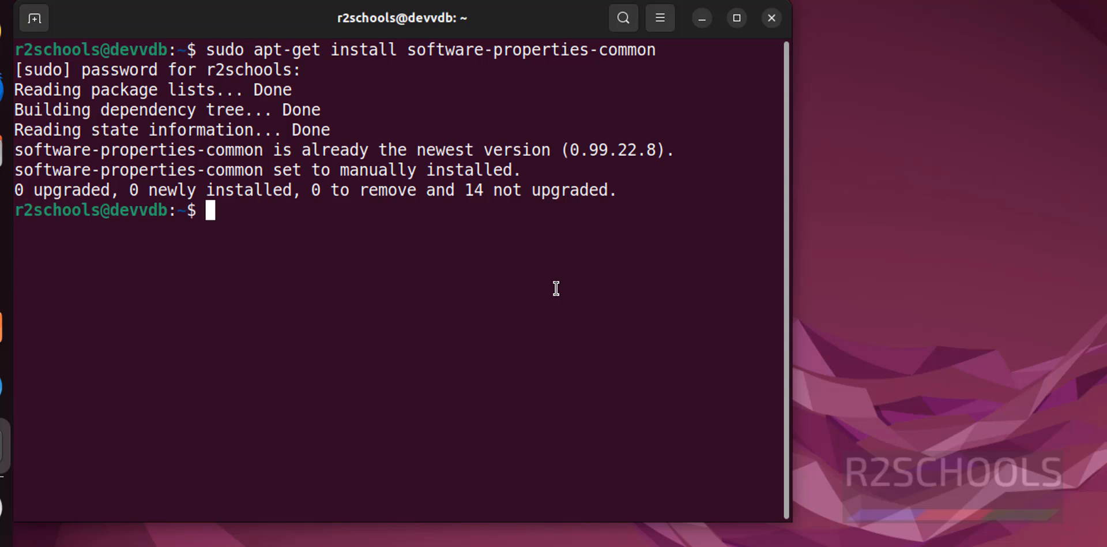
Run 'sudo apt-add-repository --yes --update ppa:ansible/ansible' to add the Ansible PPA
{"action": "type", "text": "sudo"}
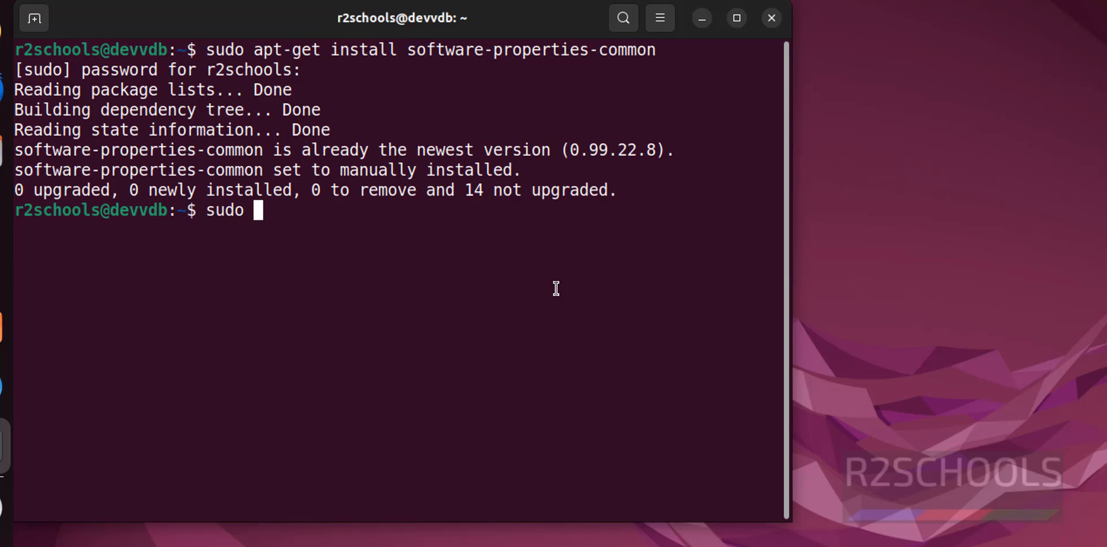
{"action": "type", "text": "apt-"}
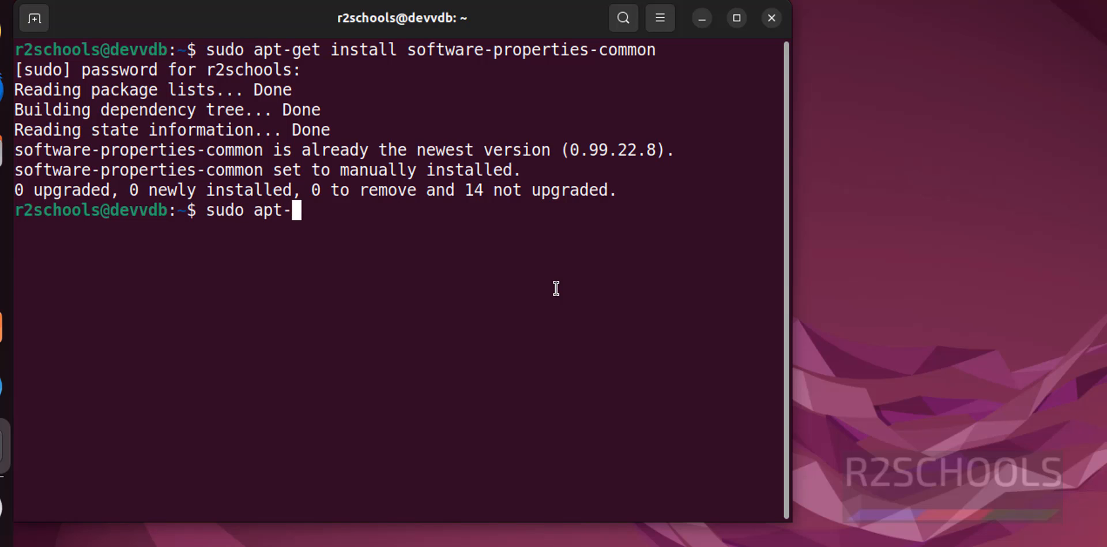
{"action": "type", "text": "add-reposi"}
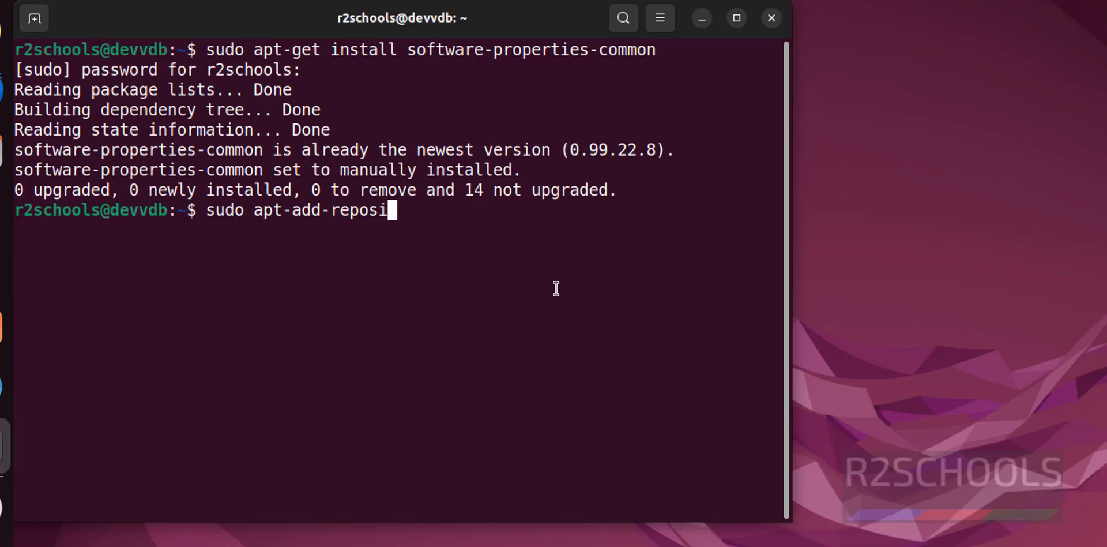
{"action": "type", "text": "toy"}
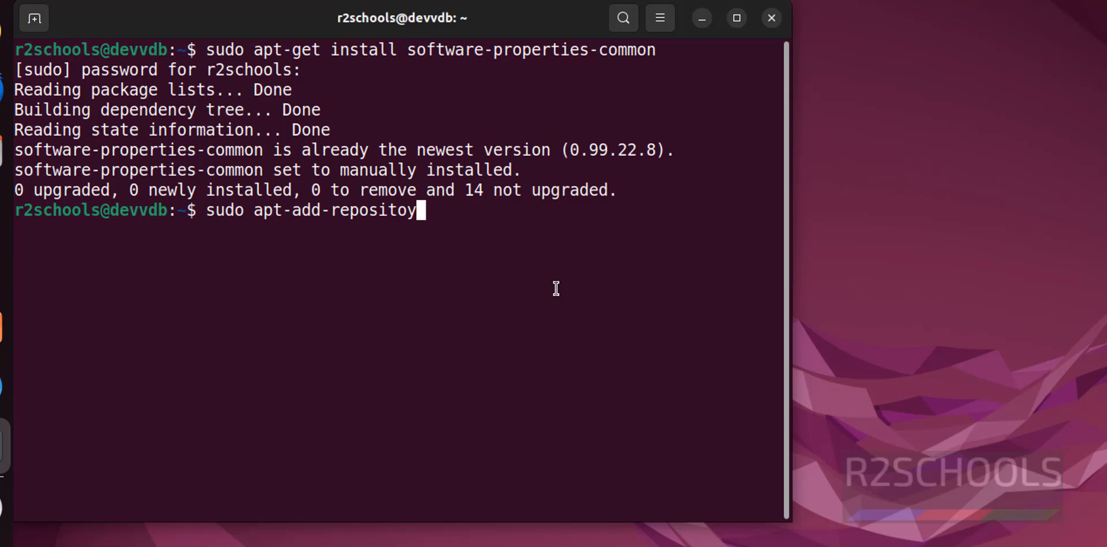
{"action": "type", "text": "--"}
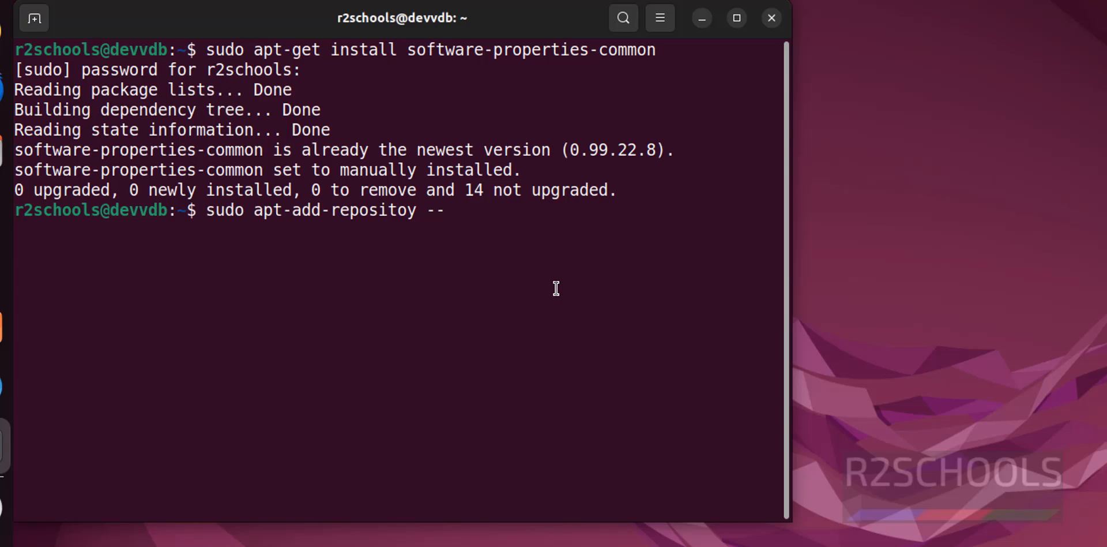
{"action": "type", "text": "yes -"}
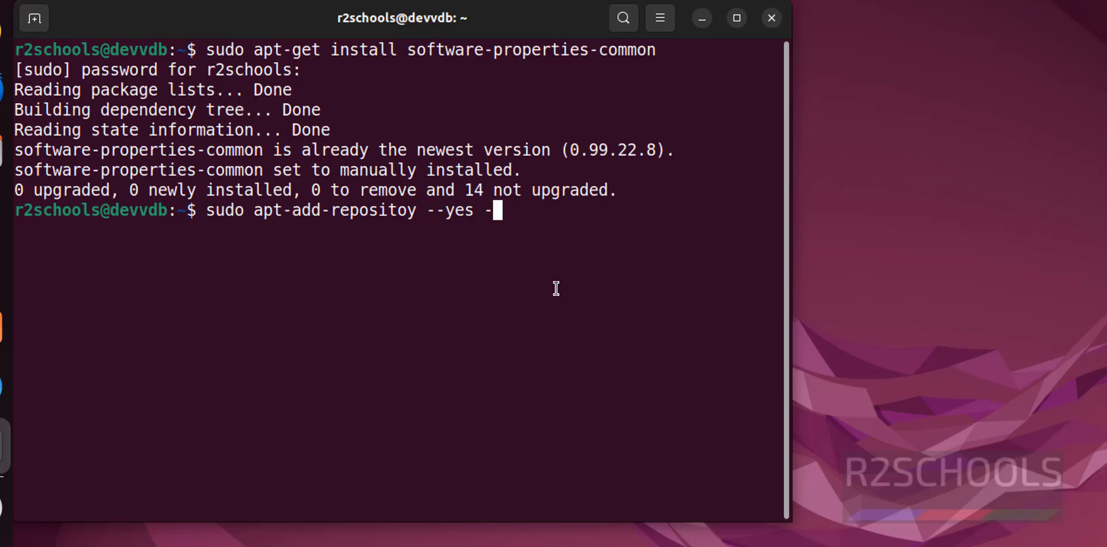
{"action": "type", "text": "update"}
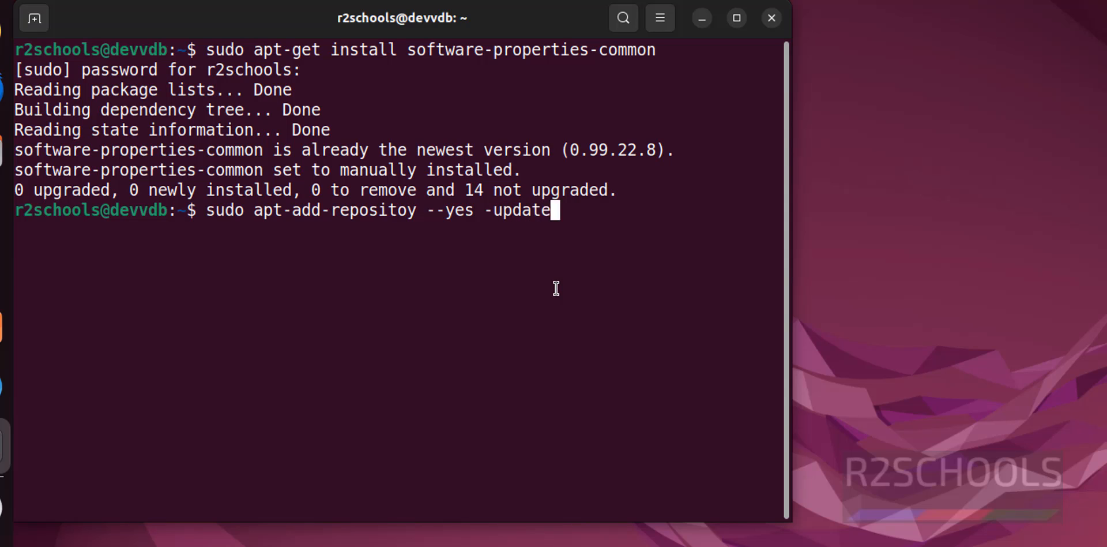
{"action": "type", "text": "pp"}
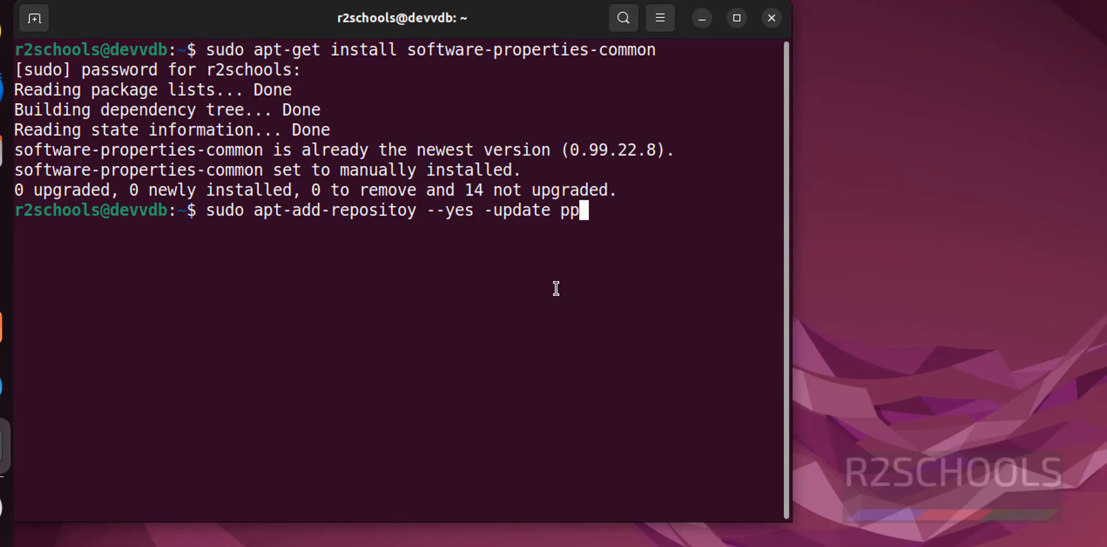
{"action": "type", "text": "a:ans"}
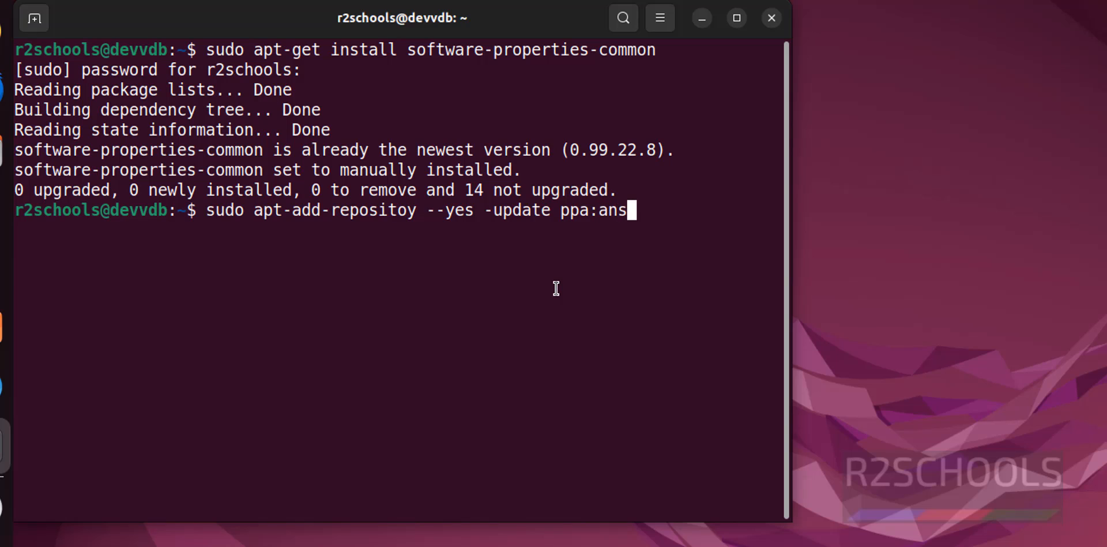
{"action": "type", "text": "ible"}
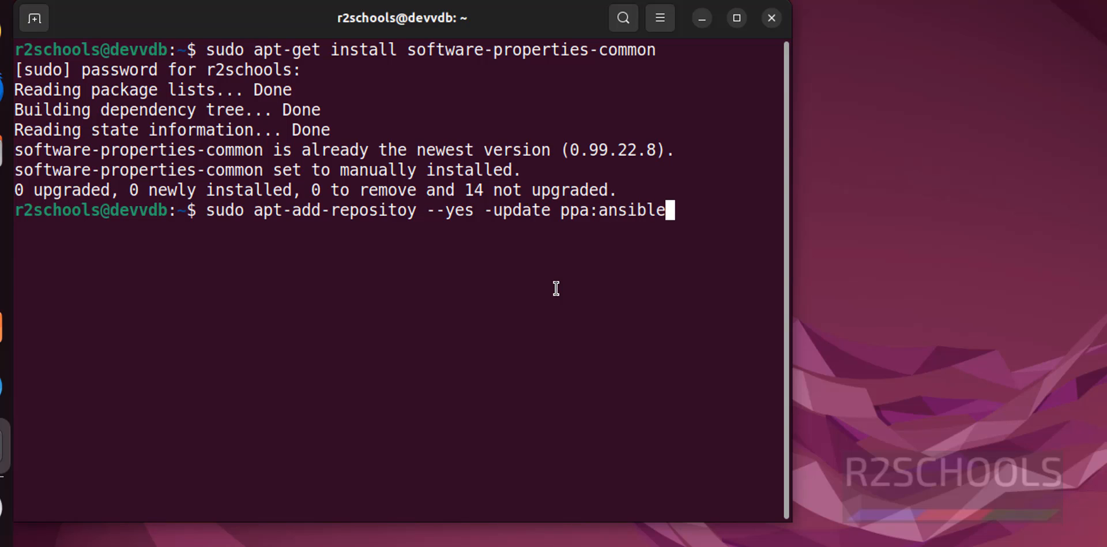
{"action": "type", "text": "/ansible"}
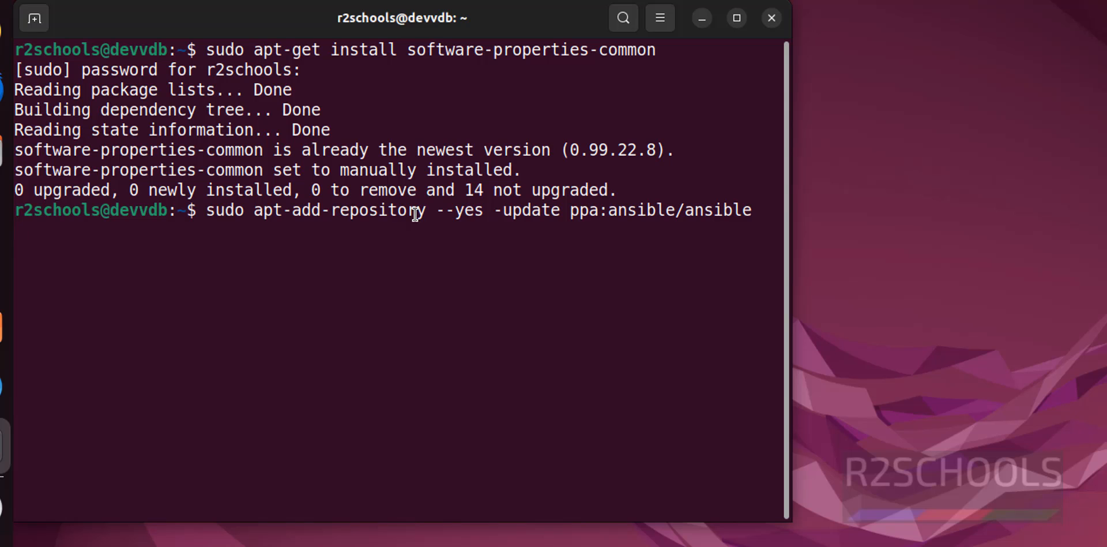
{"action": "key", "text": "Return"}
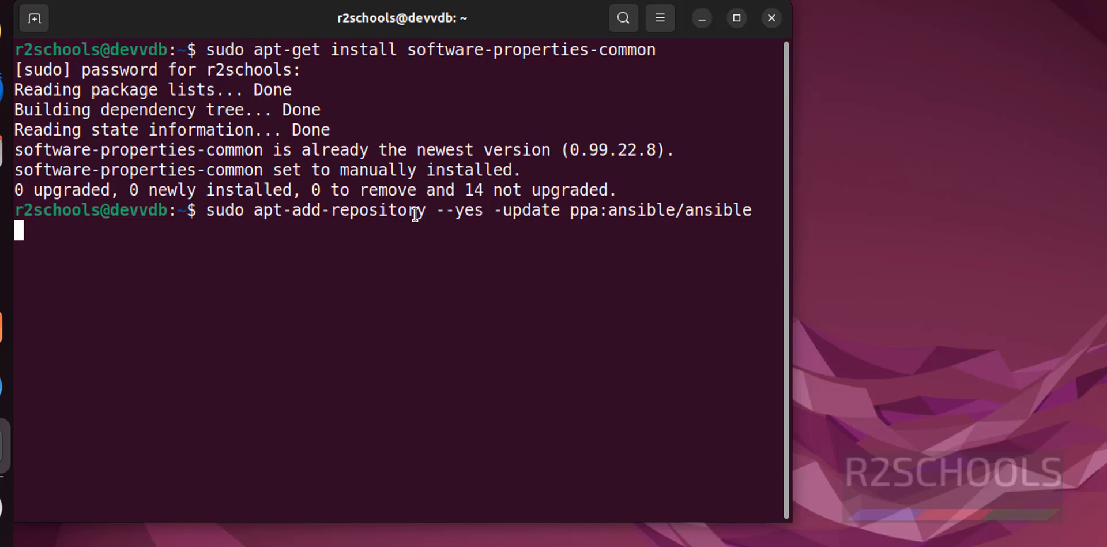
Review the PPA addition output, noting the 404 on the jammy release, and clear the screen
{"action": "key", "text": "Return"}
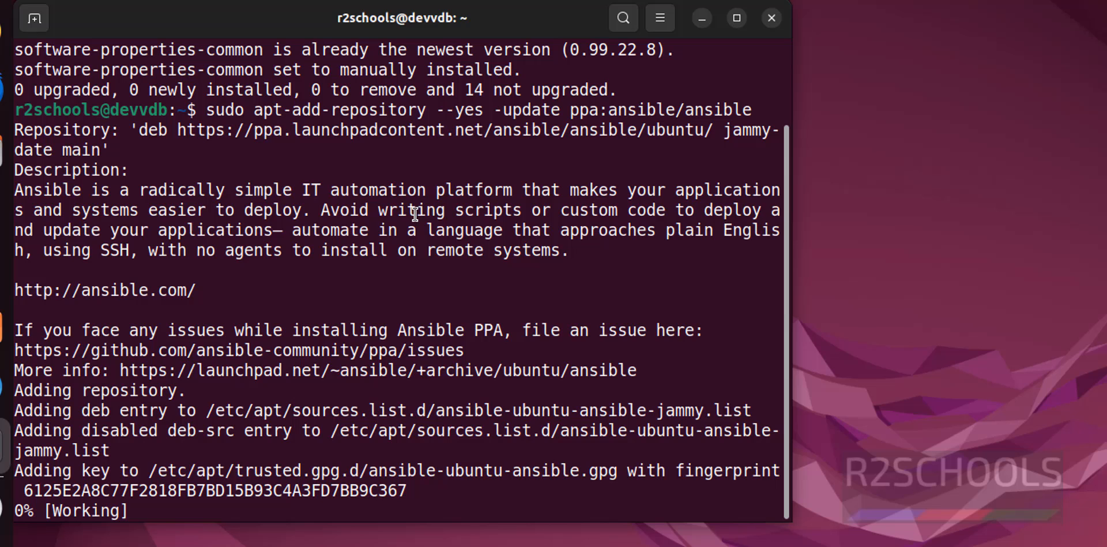
{"action": "scroll", "scroll_direction": "down", "scroll_amount": 3}
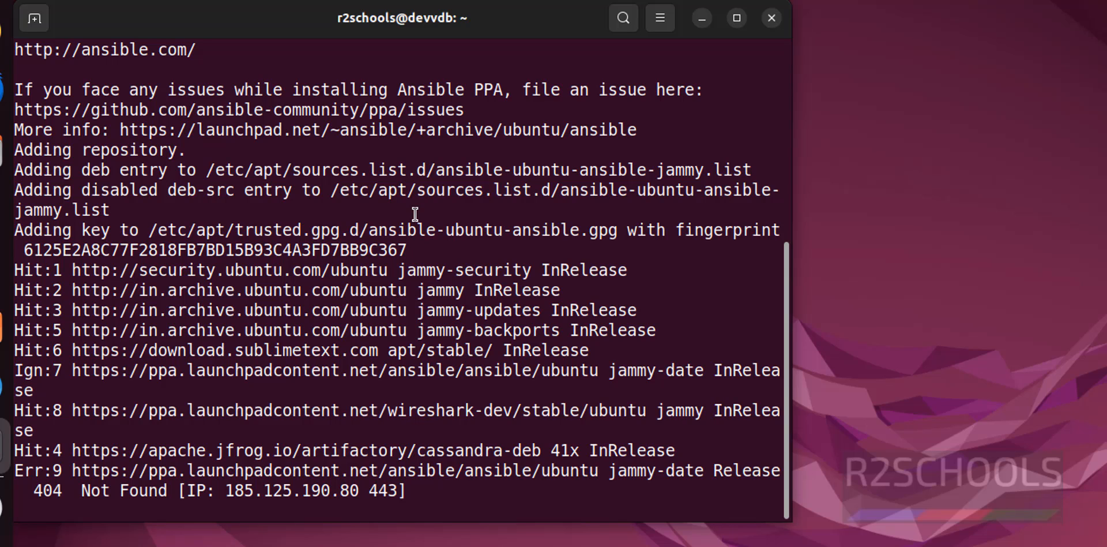
{"action": "scroll", "scroll_direction": "down", "scroll_amount": 3}
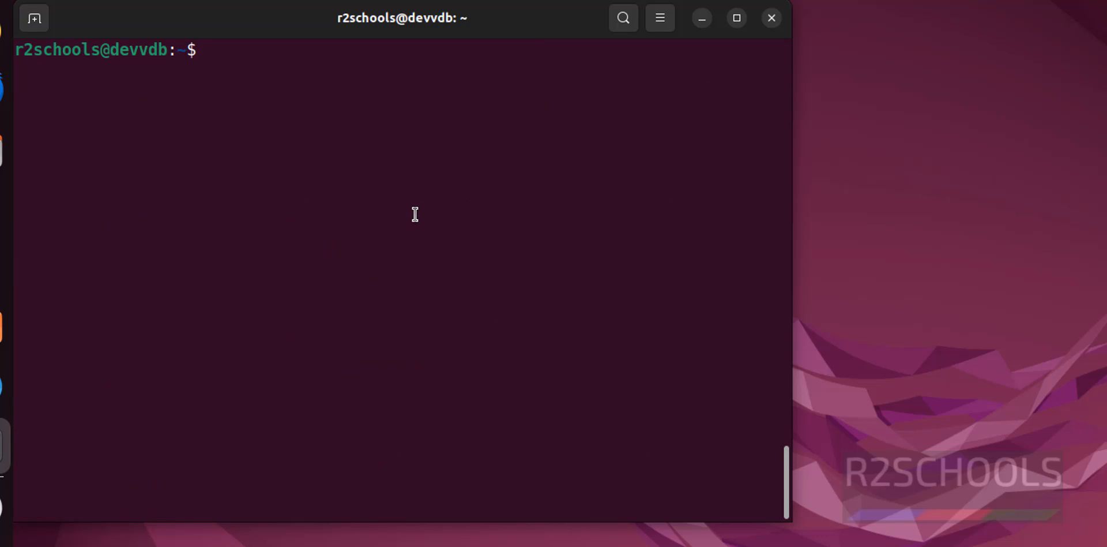
Run 'sudo apt-get install ansible', answering Y to install Ansible with its python3 dependencies
{"action": "type", "text": "s"}
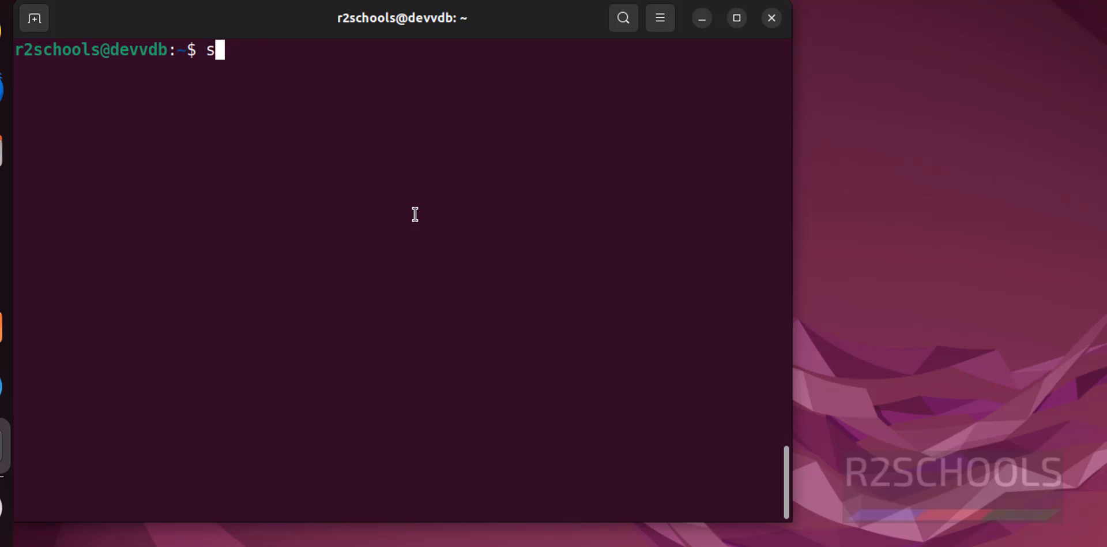
{"action": "type", "text": "udo"}
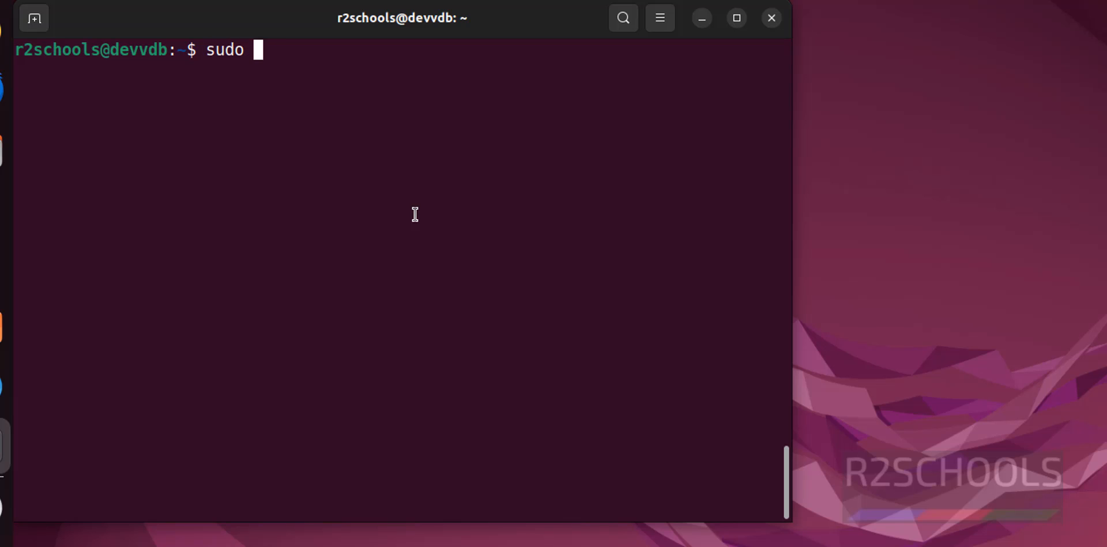
{"action": "type", "text": "apt"}
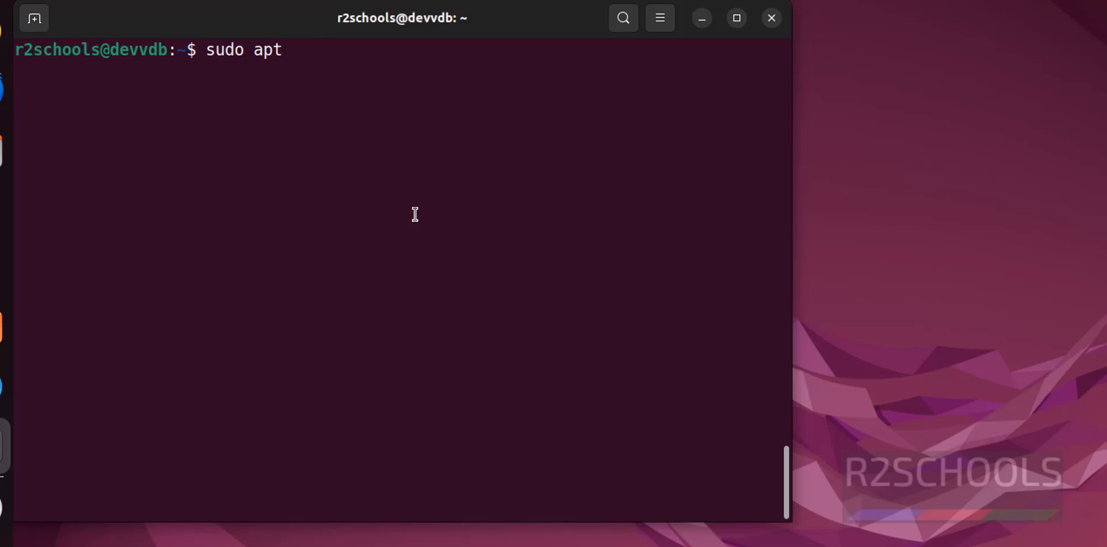
{"action": "type", "text": "-get ins"}
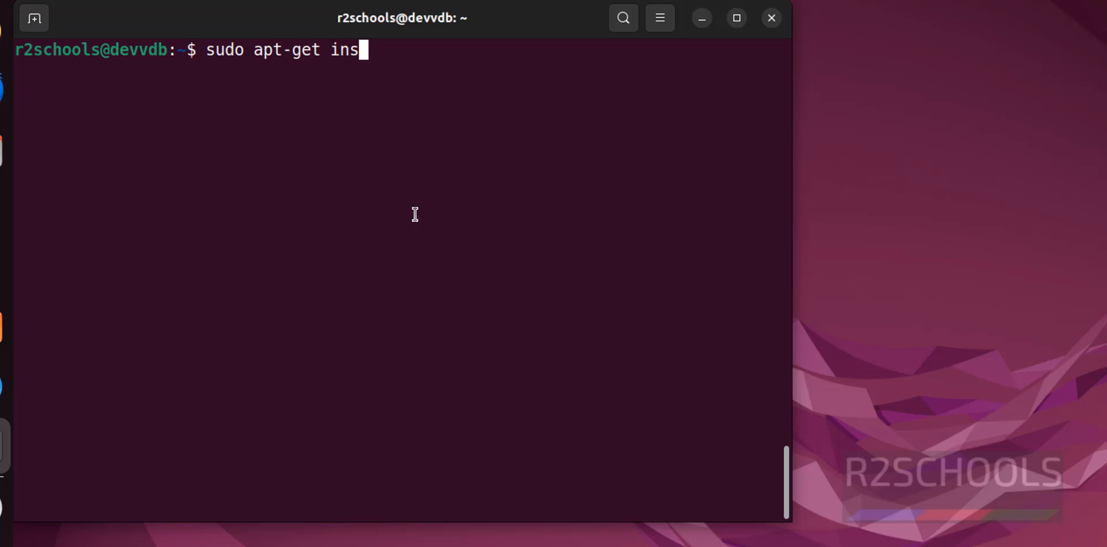
{"action": "type", "text": "tall"}
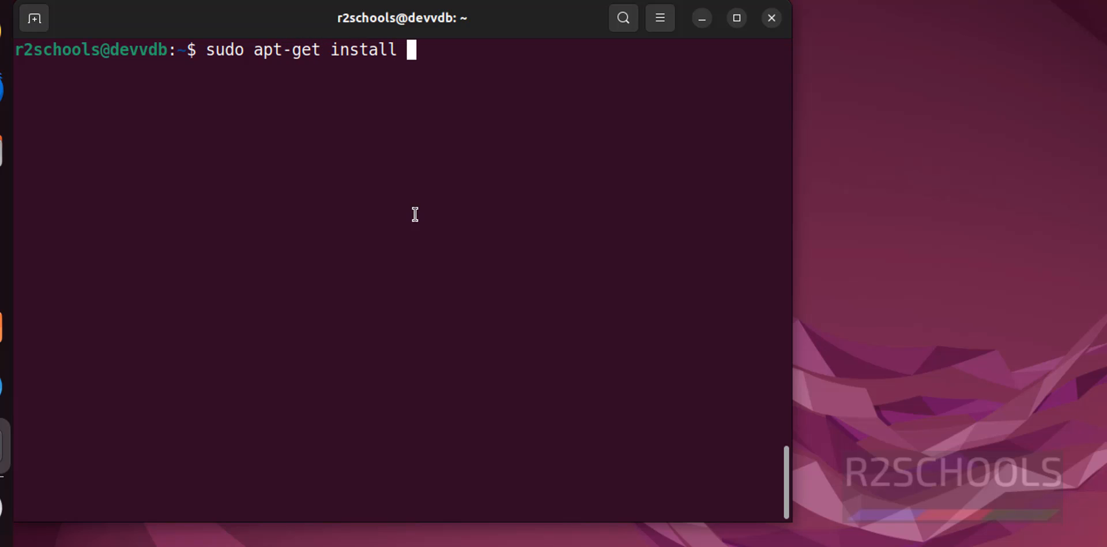
{"action": "type", "text": "ansible"}
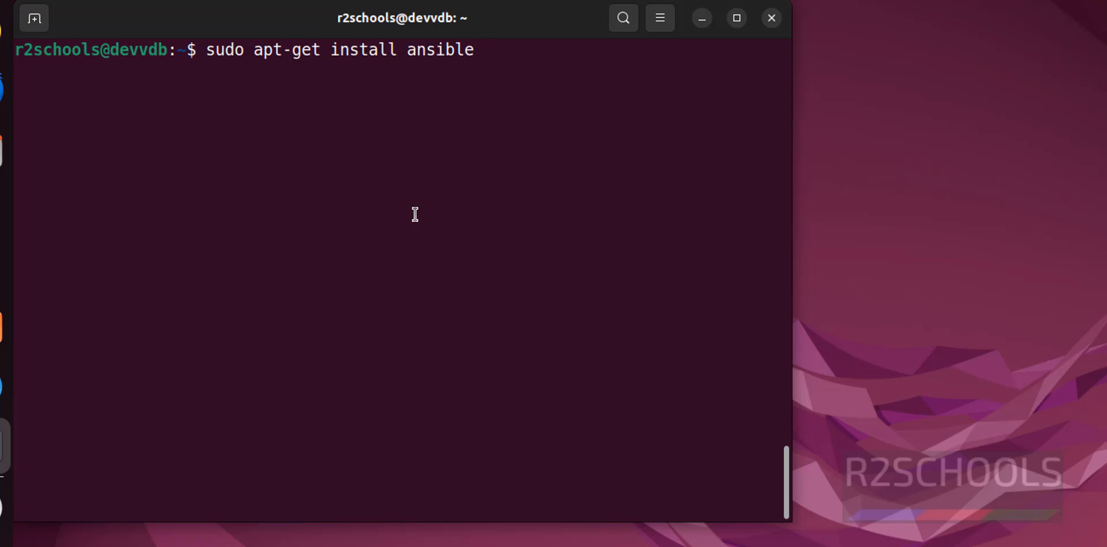
{"action": "key", "text": "Return"}
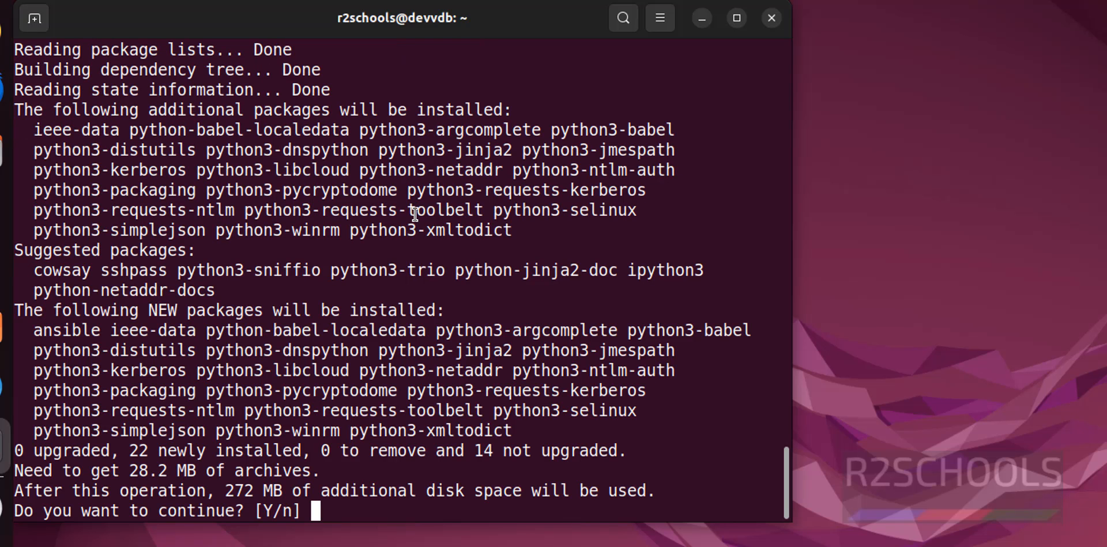
{"action": "type", "text": "Y"}
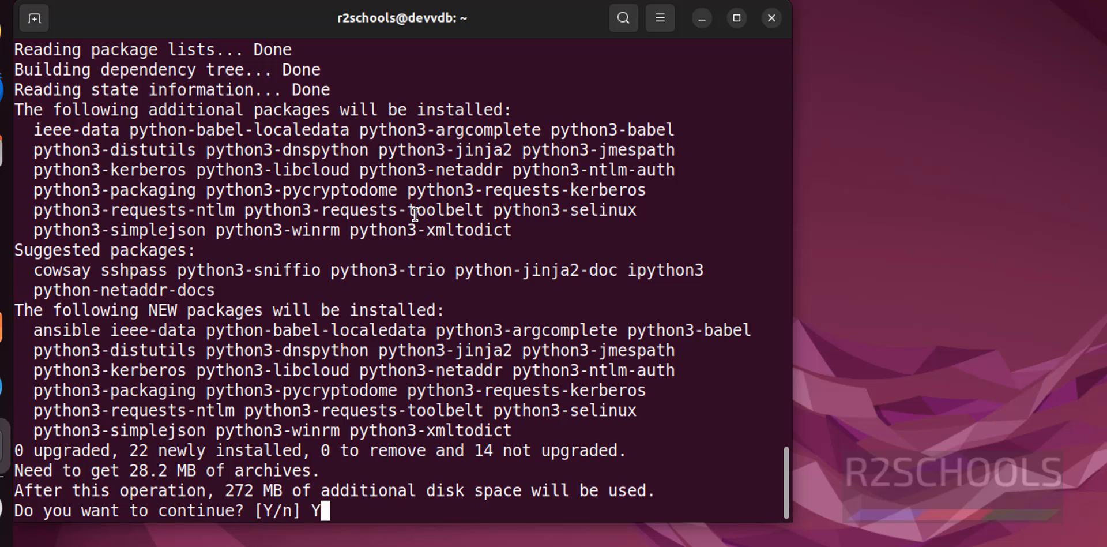
{"action": "key", "text": "Return"}
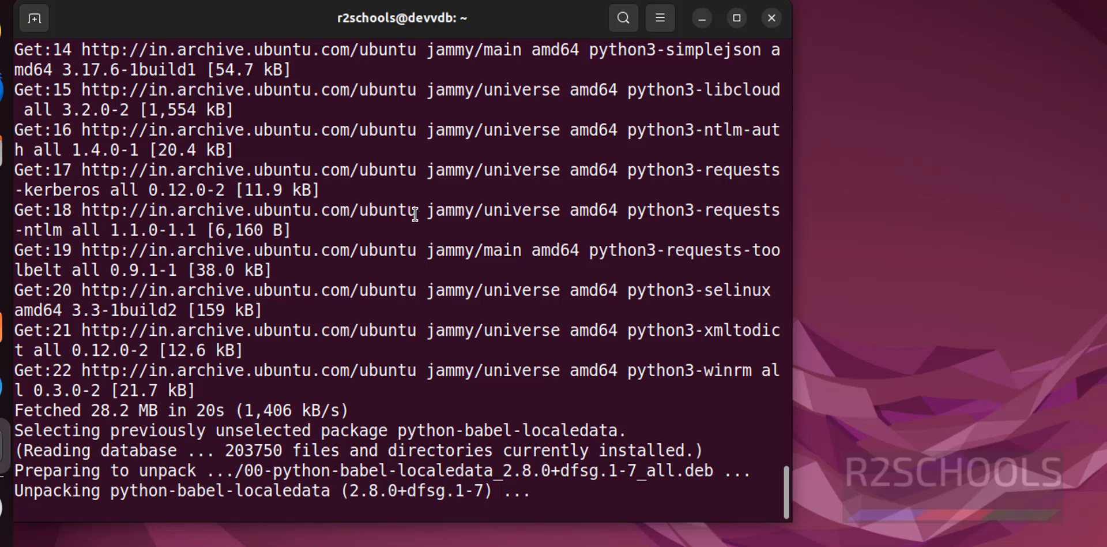
{"action": "scroll", "scroll_direction": "down", "scroll_amount": 3}
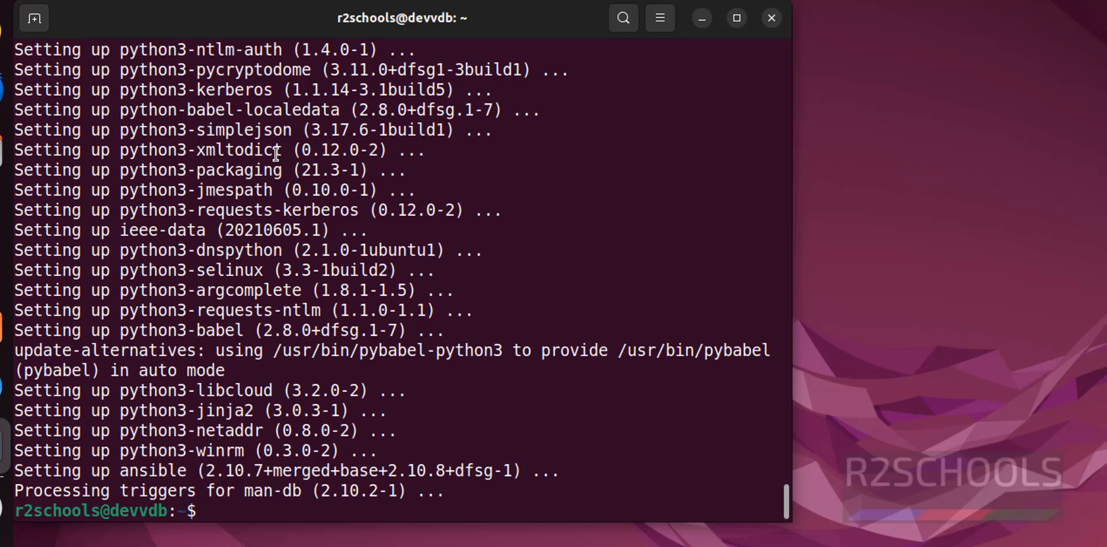
{"action": "mouse_move", "coordinate": [542, 198]}
{"action": "type", "text": "ansible"}
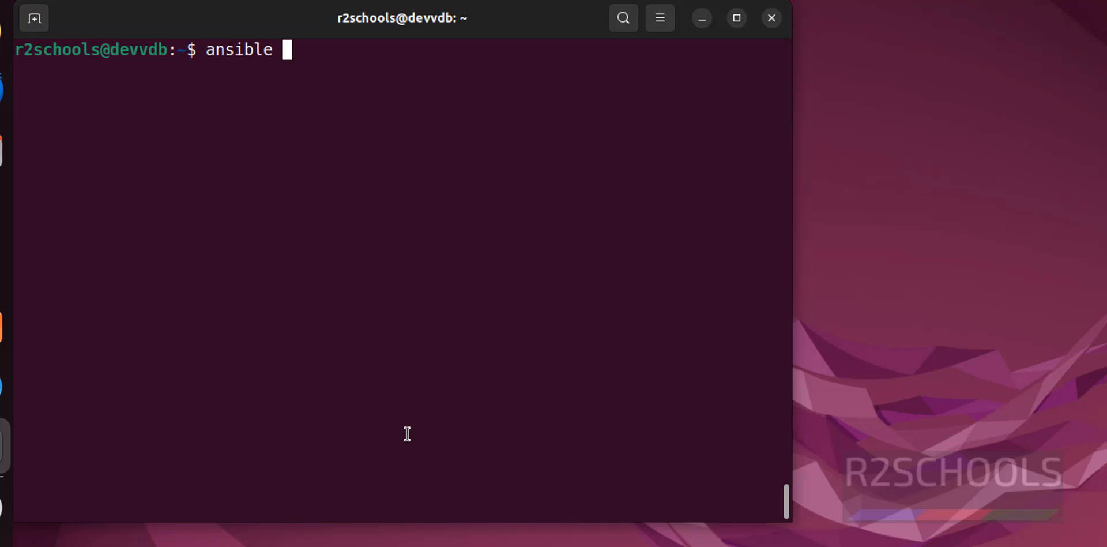
Run 'ansible --version', confirming ansible 2.10.8 under Python 3.10.12 at /usr/bin/ansible
{"action": "type", "text": "--version"}
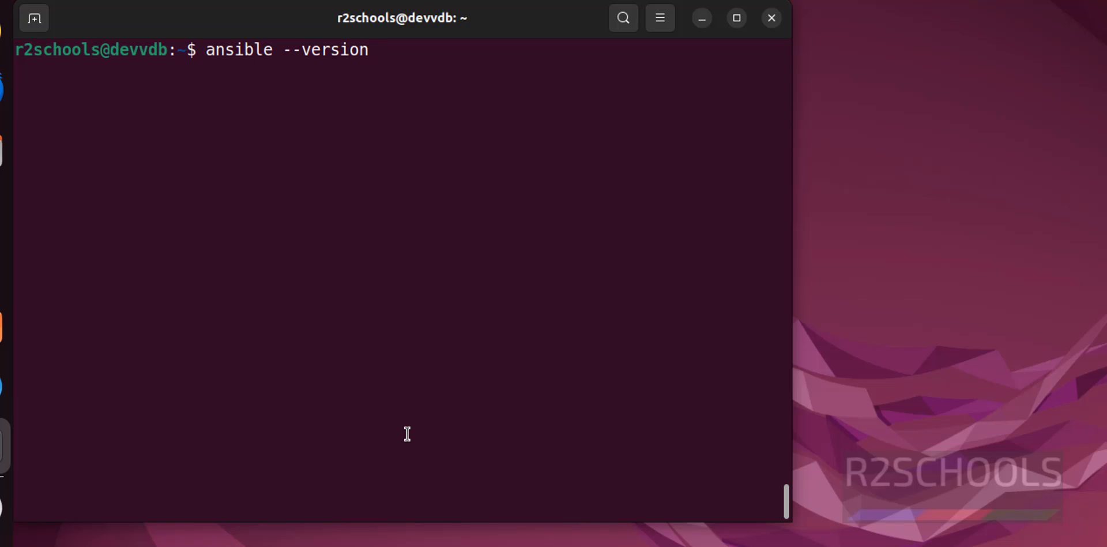
{"action": "key", "text": "Return"}
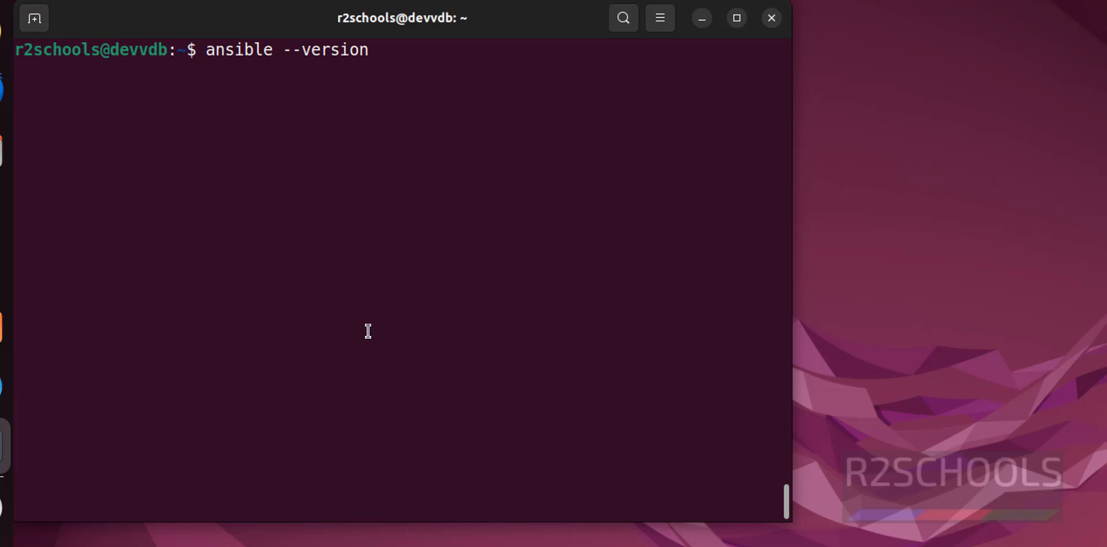
{"action": "key", "text": "Return"}
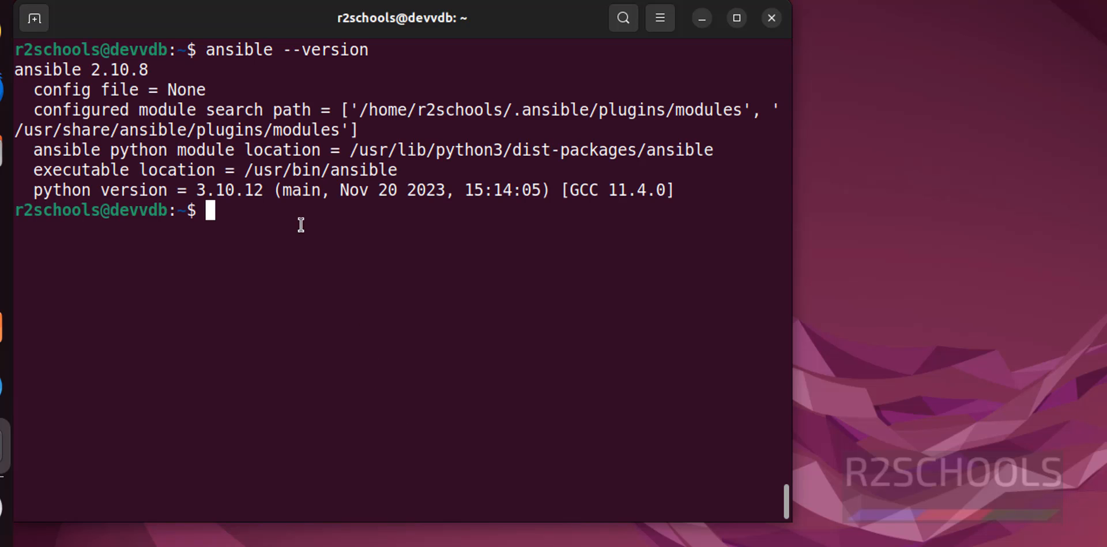